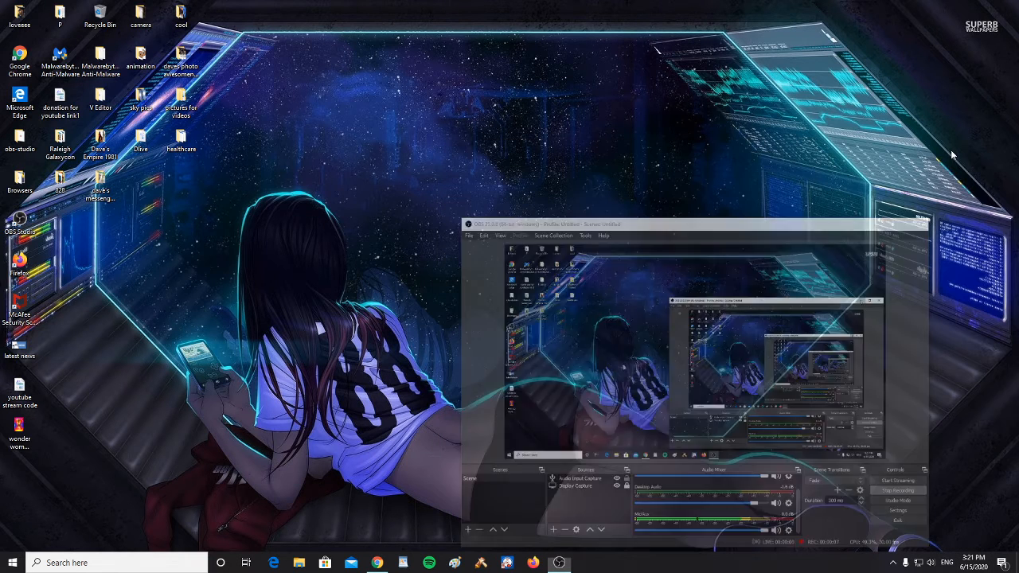
Bring the Chrome window with the genetically modified mosquitoes fact-check article to the front.
click(379, 564)
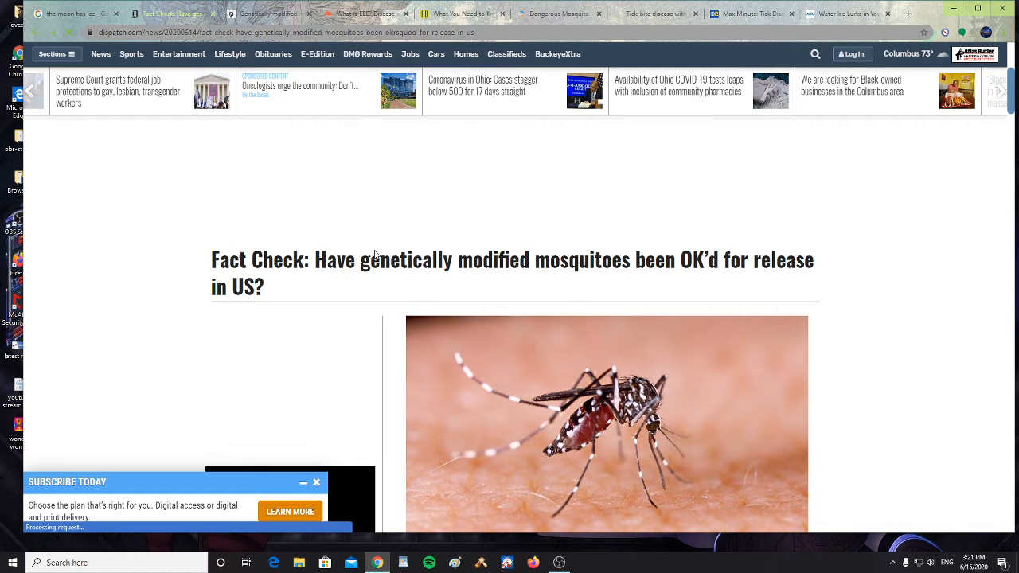
Scroll down through the Dispatch fact-check article on genetically modified mosquitoes.
scroll(down, 3)
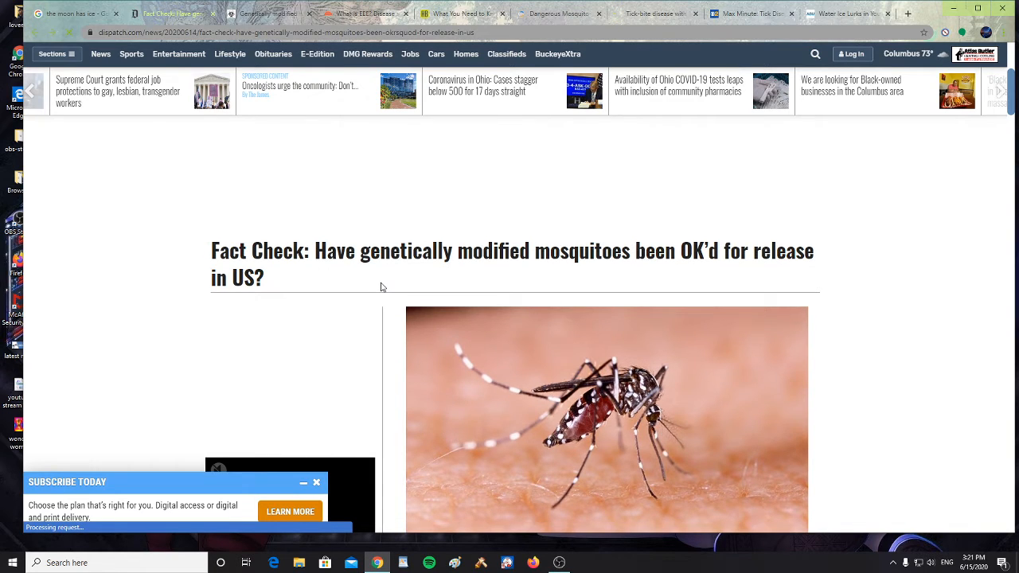
scroll(down, 3)
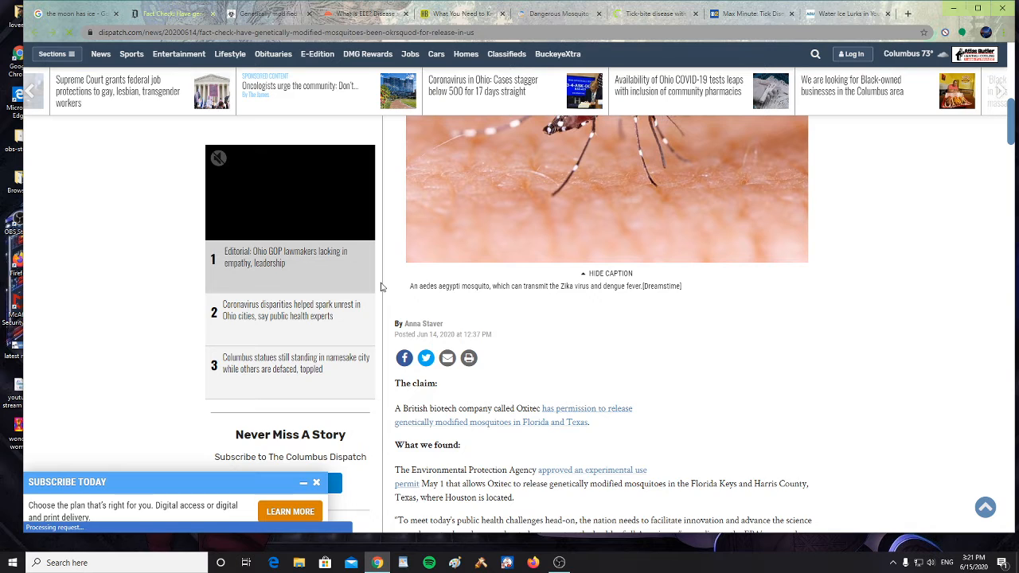
scroll(down, 3)
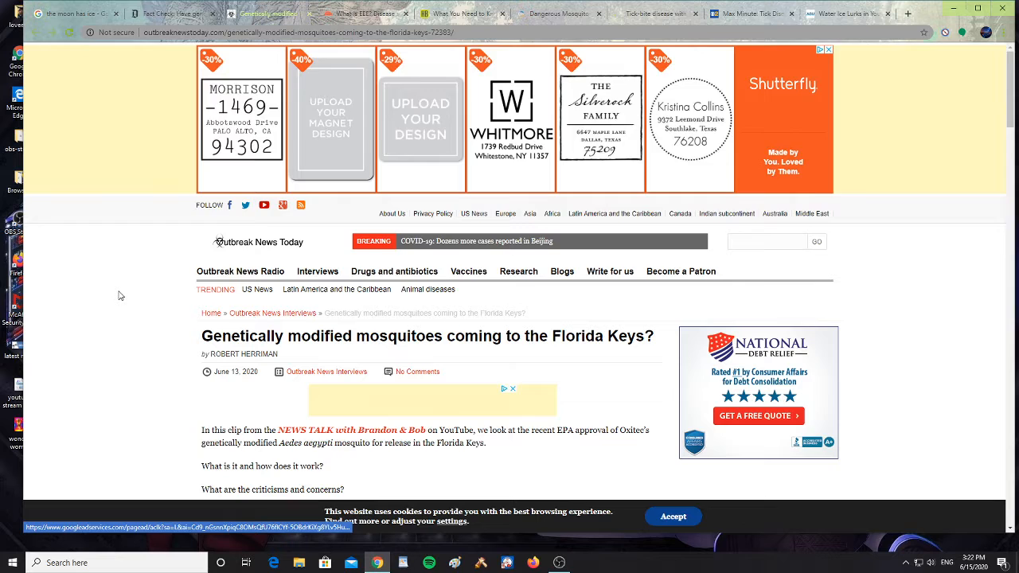
Skim down the Outbreak News Today Florida Keys story, then switch to the TODAY EEE virus article.
scroll(down, 3)
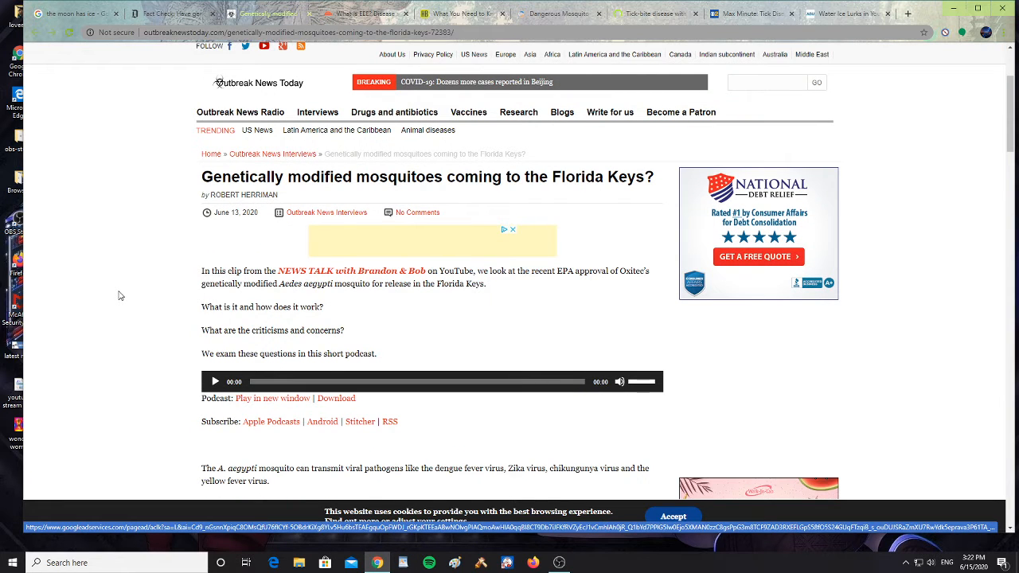
scroll(down, 3)
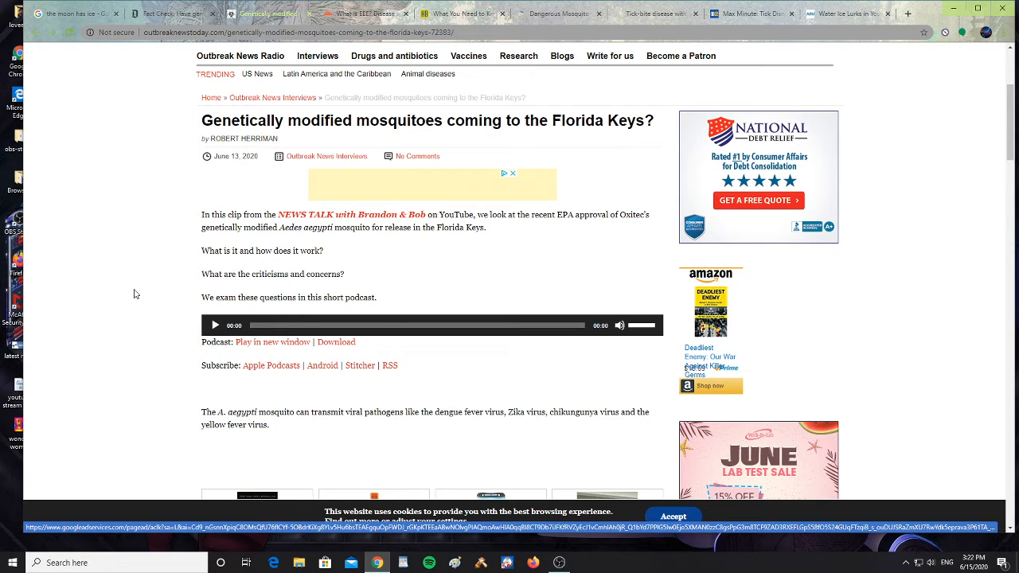
click(365, 13)
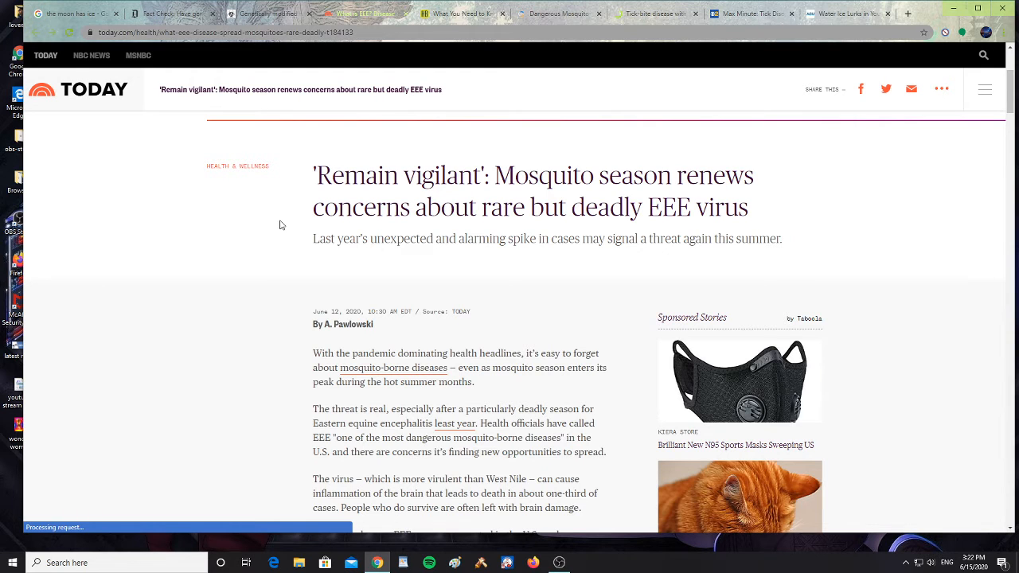
Scroll down the TODAY article on the rare but deadly EEE virus.
scroll(down, 3)
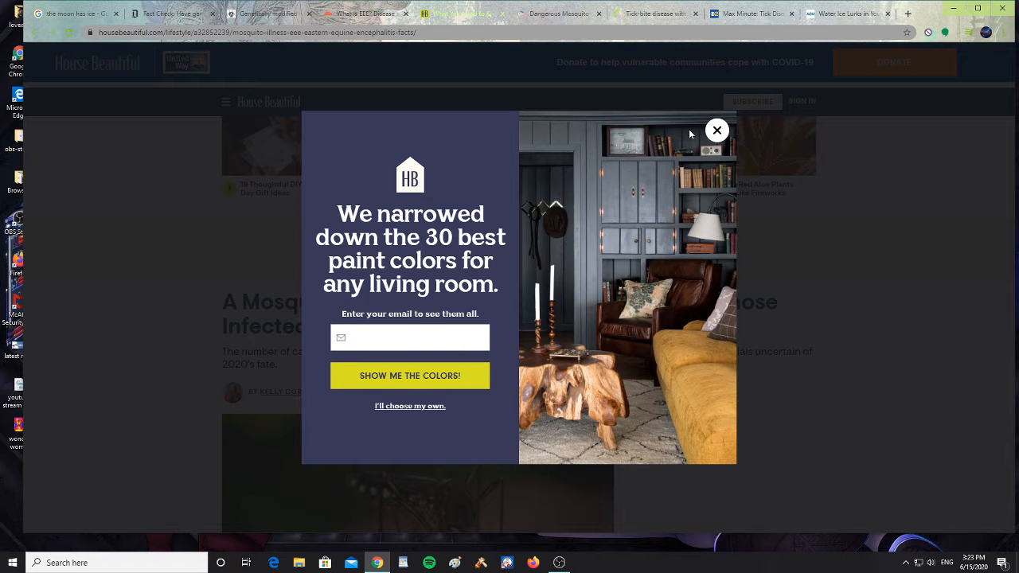
Dismiss the paint-colour sign-up popup and read the House Beautiful EEE article's key bullet points, returning toward the top.
click(716, 130)
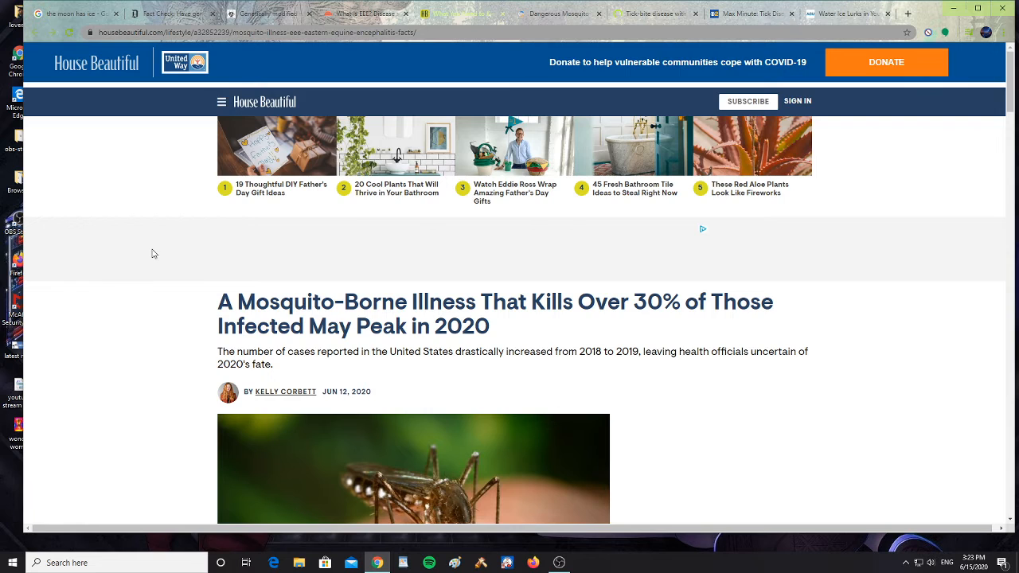
scroll(down, 3)
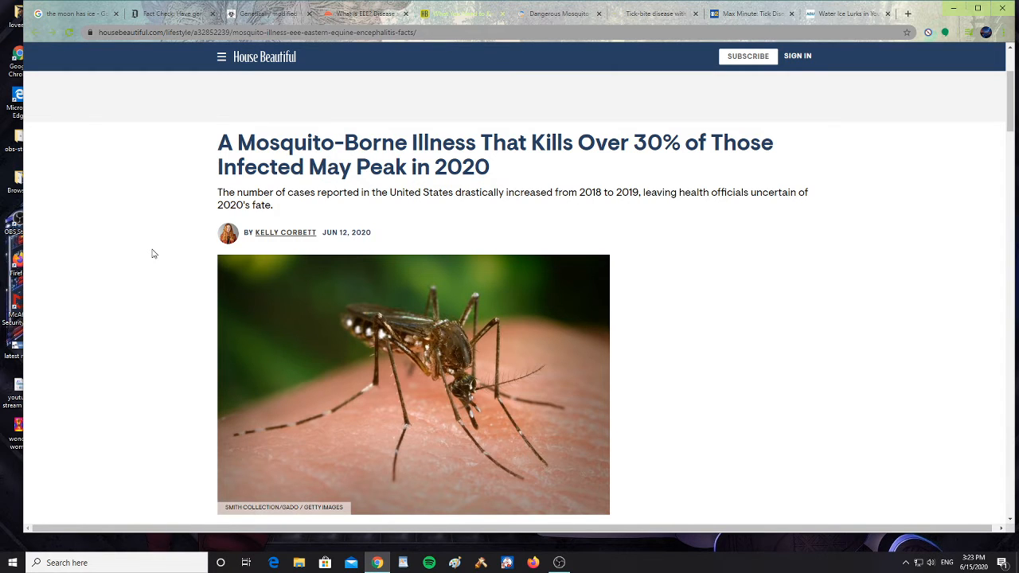
scroll(down, 3)
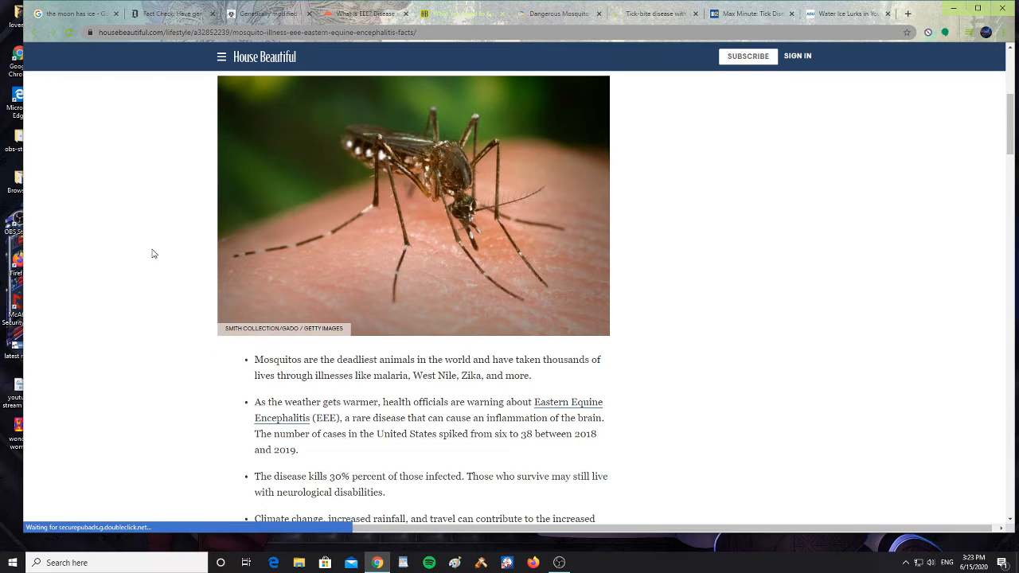
scroll(down, 3)
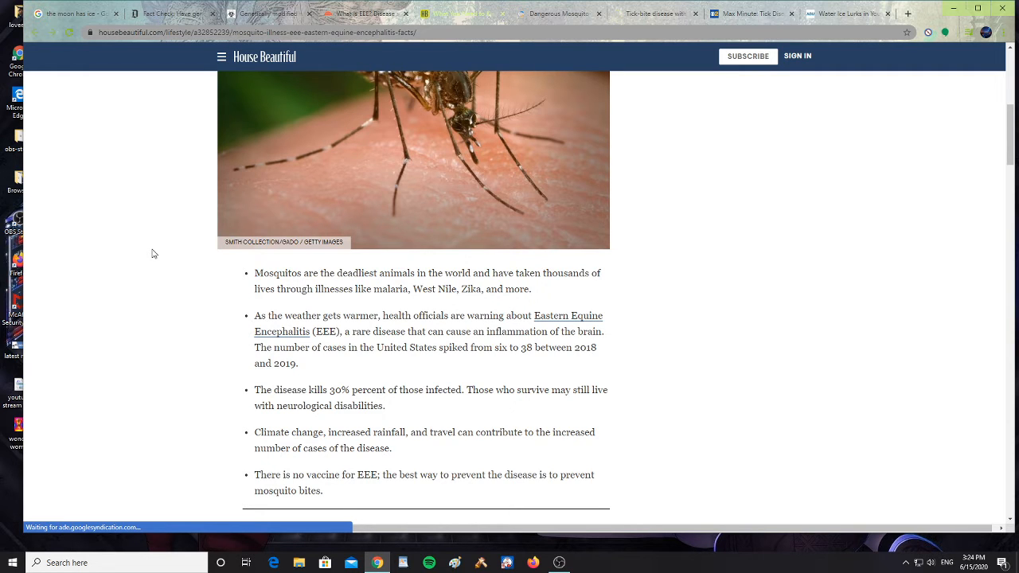
mouse_move(216, 315)
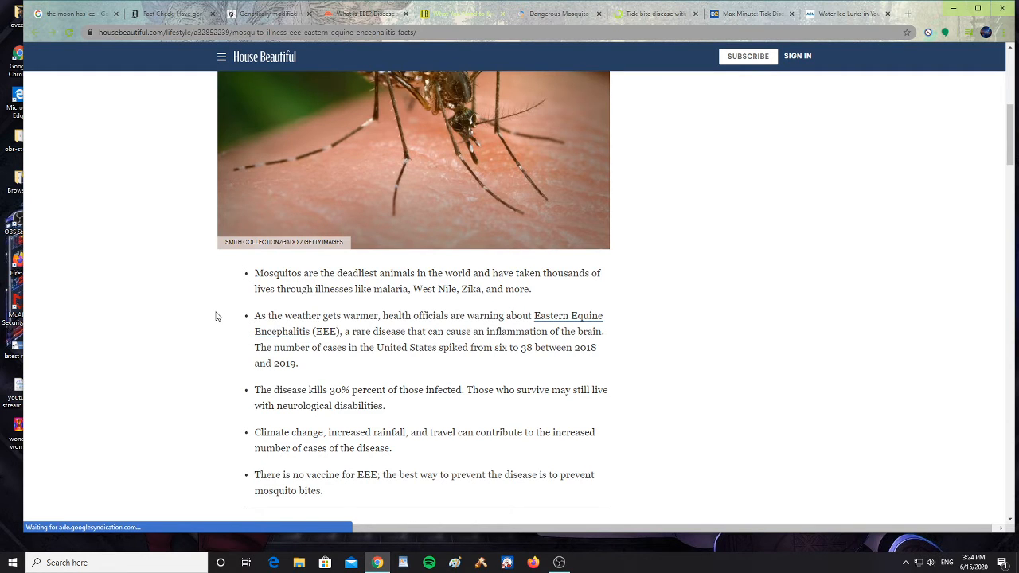
scroll(down, 3)
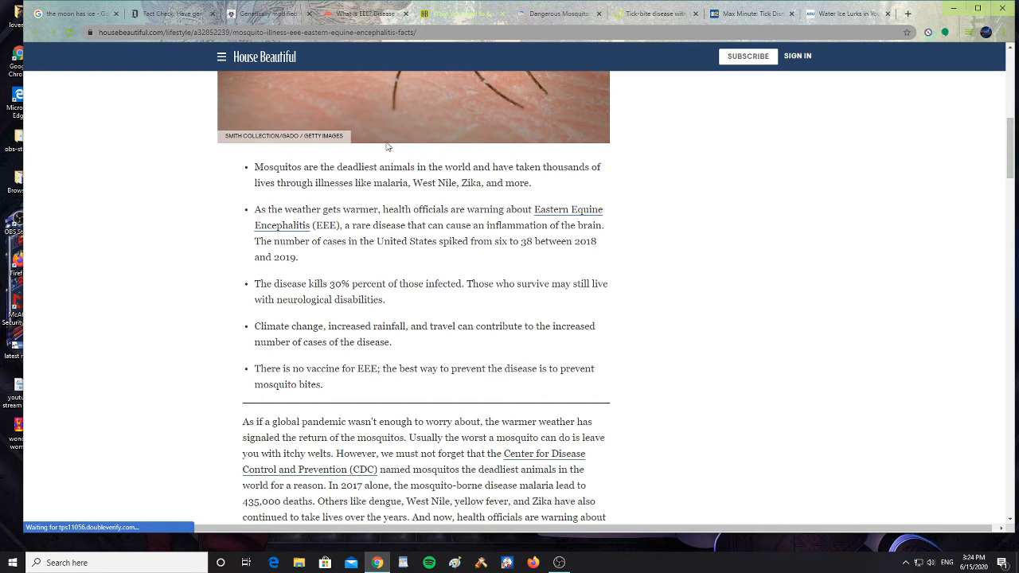
scroll(up, 3)
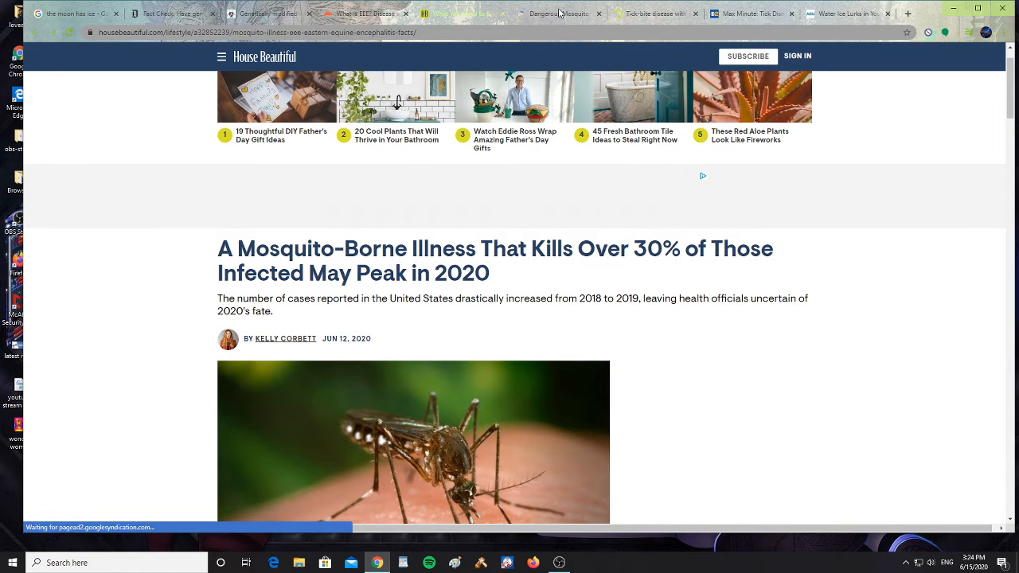
Switch to the Our Community Now Northeast EEE article and scroll down to its map of EEEV cases.
click(558, 13)
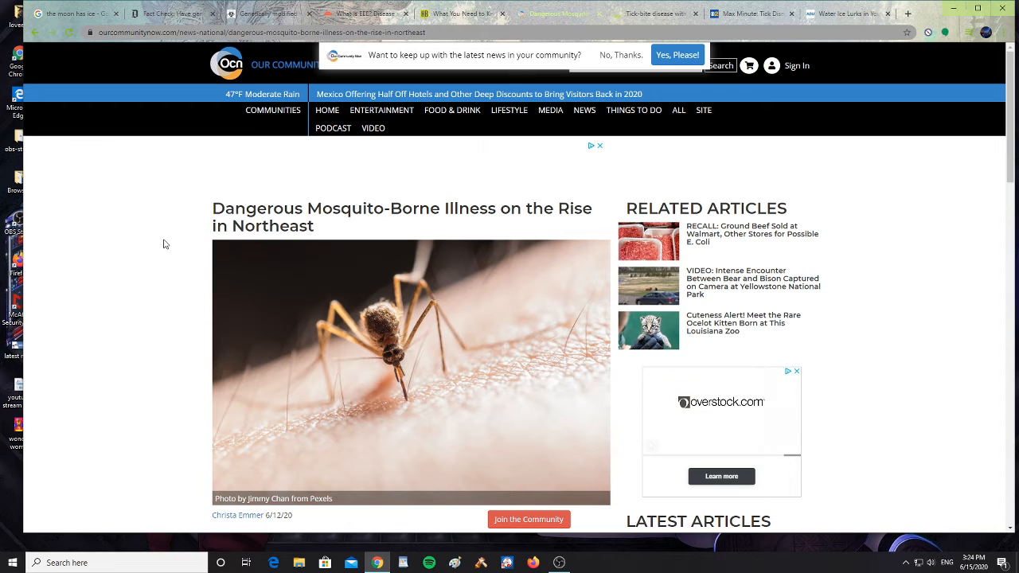
scroll(down, 3)
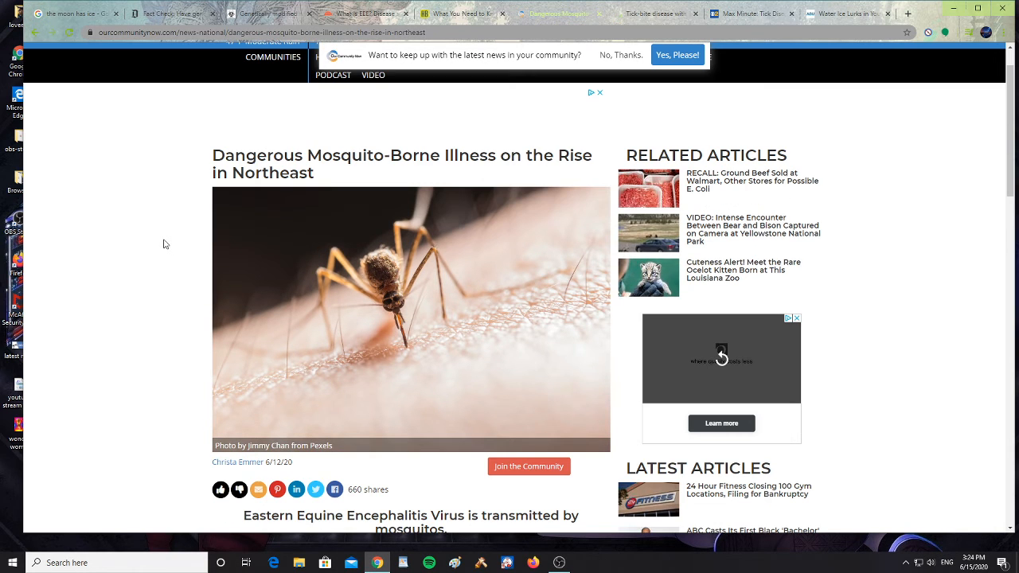
scroll(down, 3)
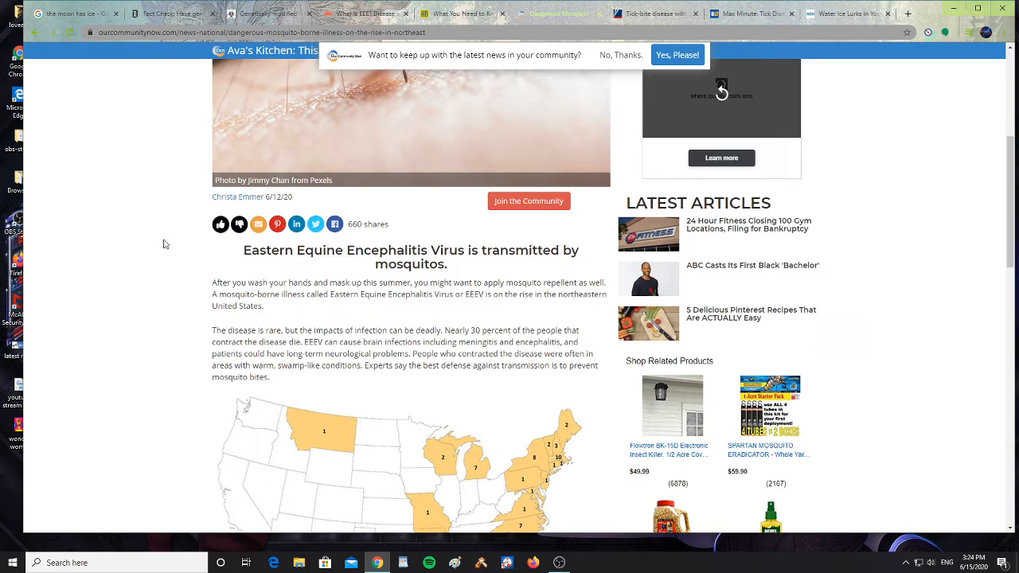
scroll(down, 3)
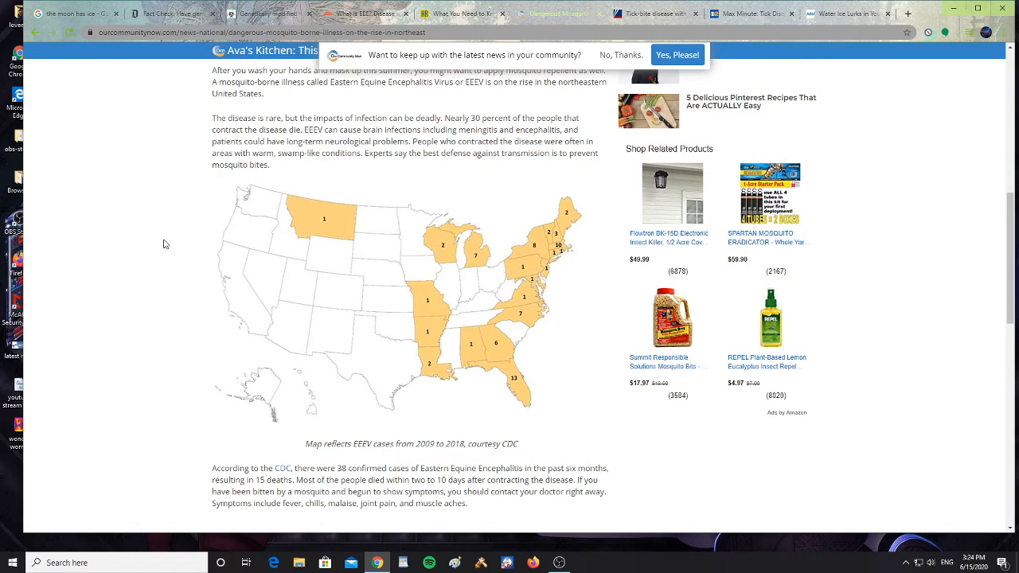
scroll(down, 3)
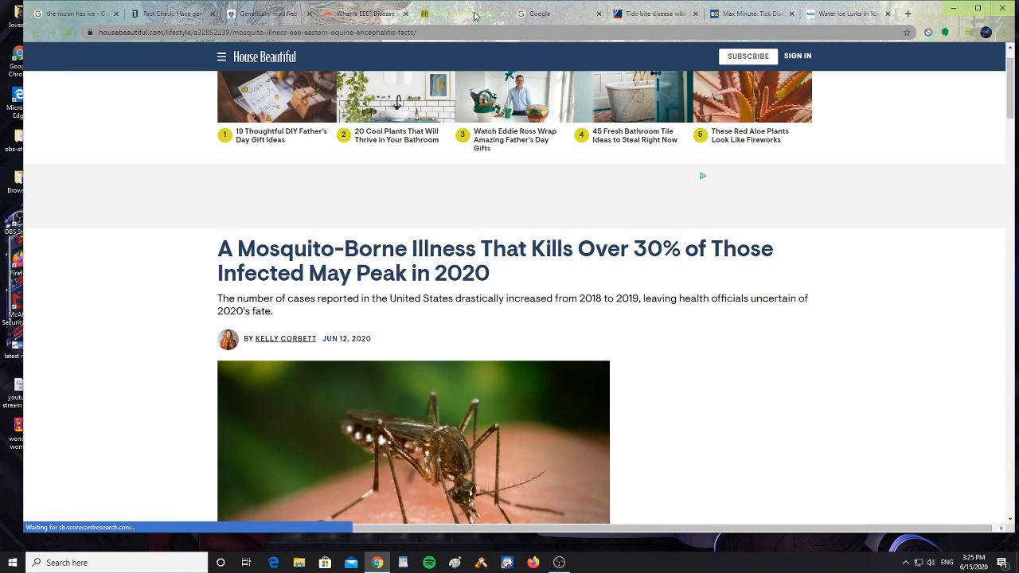
Scroll further down the Our Community Now article past the EEEV case map.
scroll(down, 3)
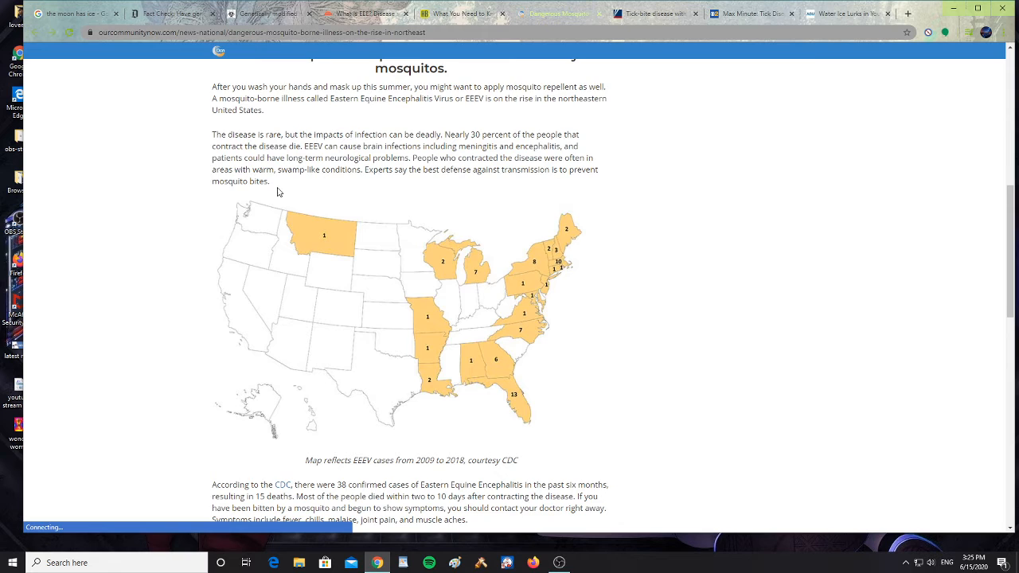
Scroll through the EEEV map section of the Our Community Now article.
scroll(down, 3)
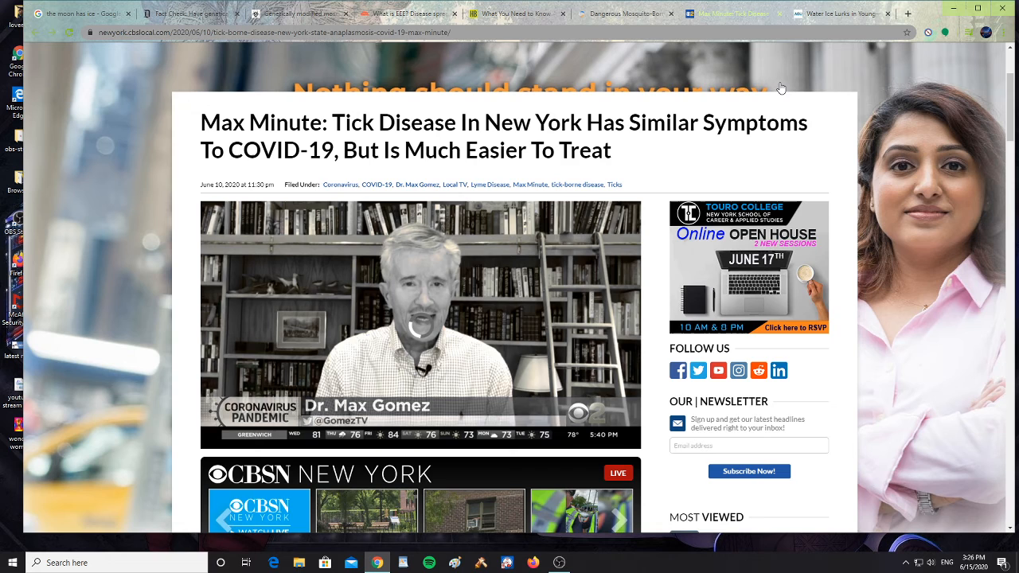
Read the CBS New York Max Minute tick disease article to its closing advice, then switch to the Eos lunar water ice article.
scroll(down, 3)
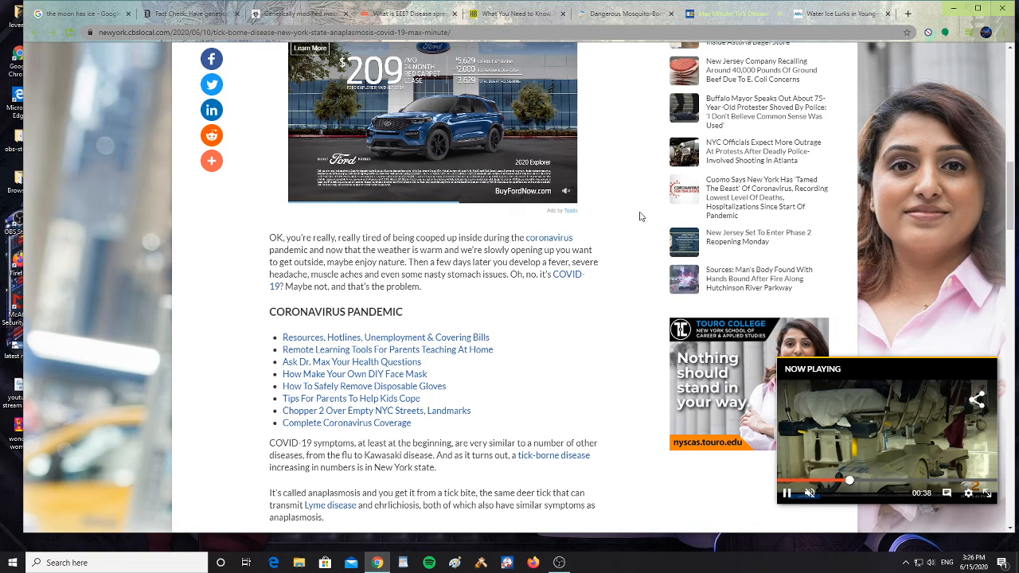
scroll(down, 3)
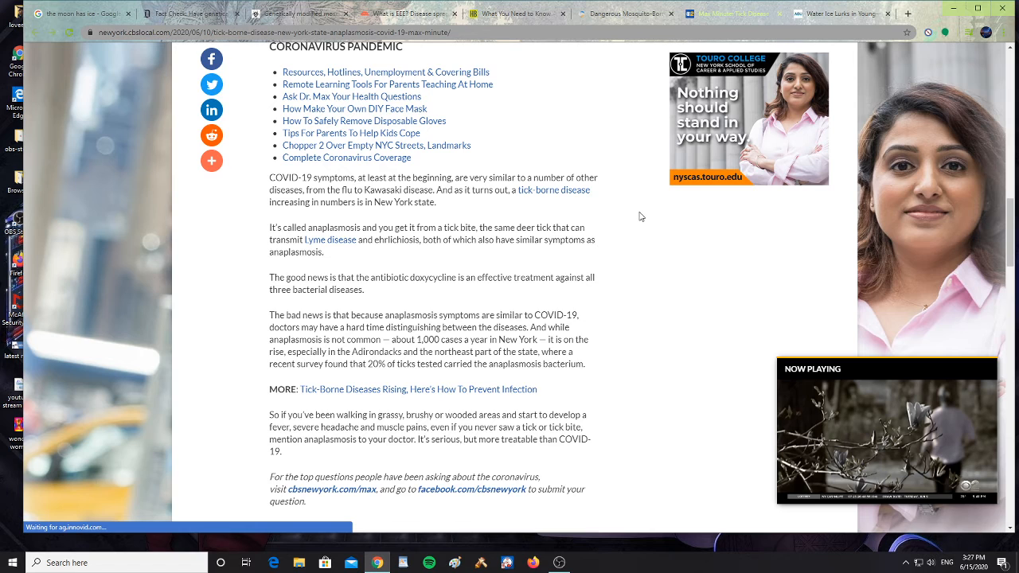
mouse_move(840, 13)
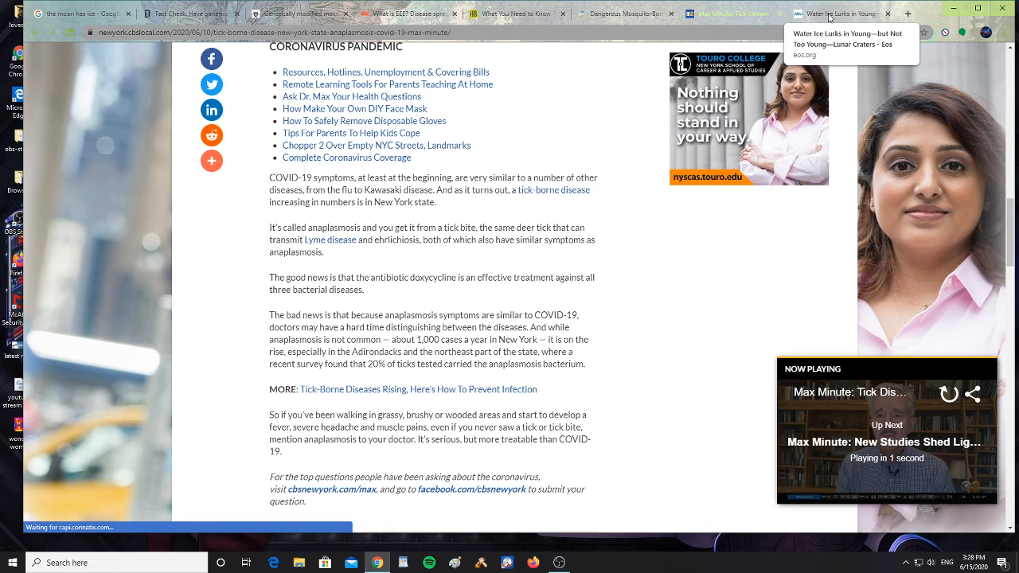
click(836, 12)
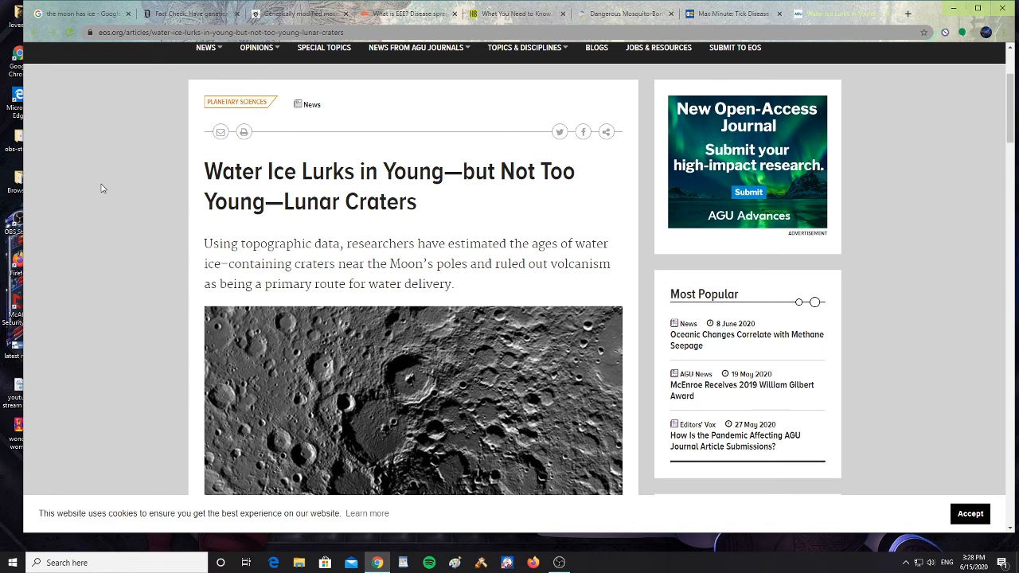
mouse_move(143, 239)
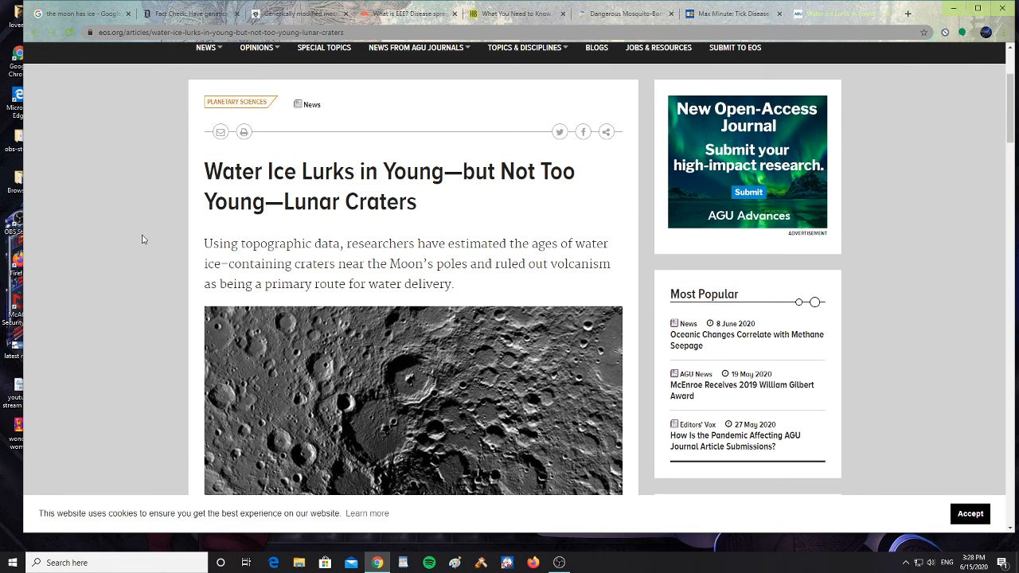
Skim the opening of the Eos article on water ice in young lunar craters.
scroll(down, 3)
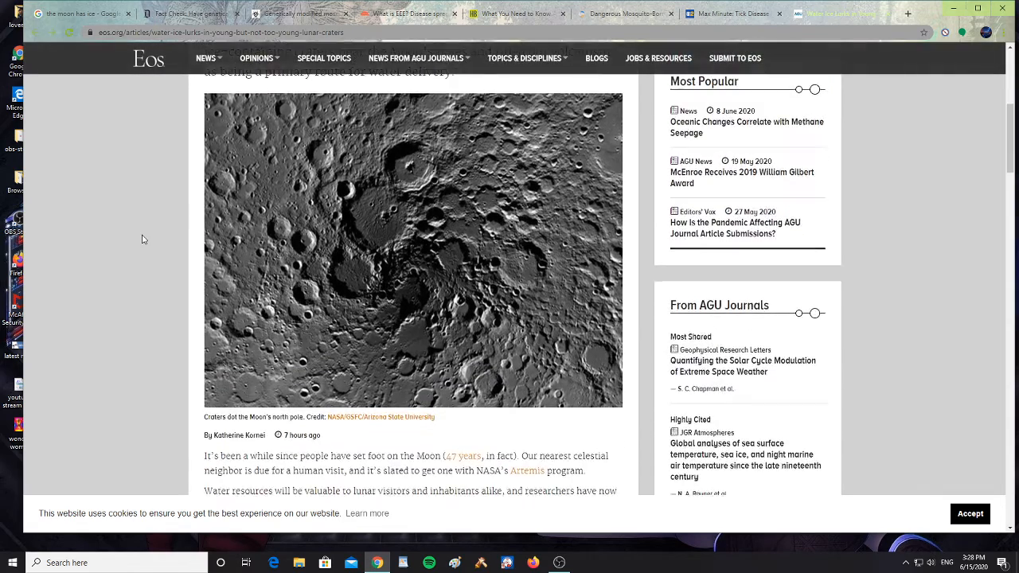
scroll(down, 3)
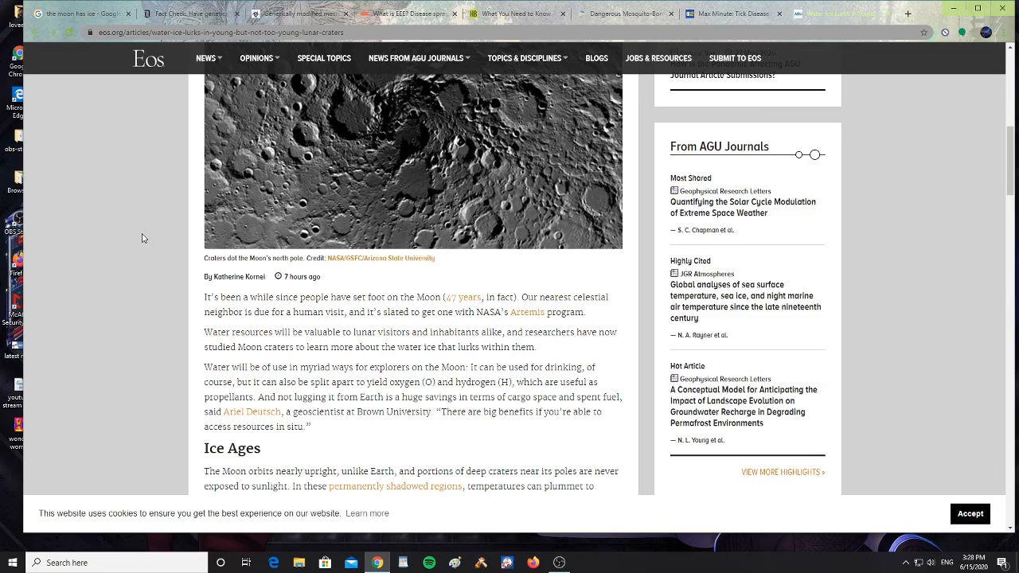
scroll(down, 3)
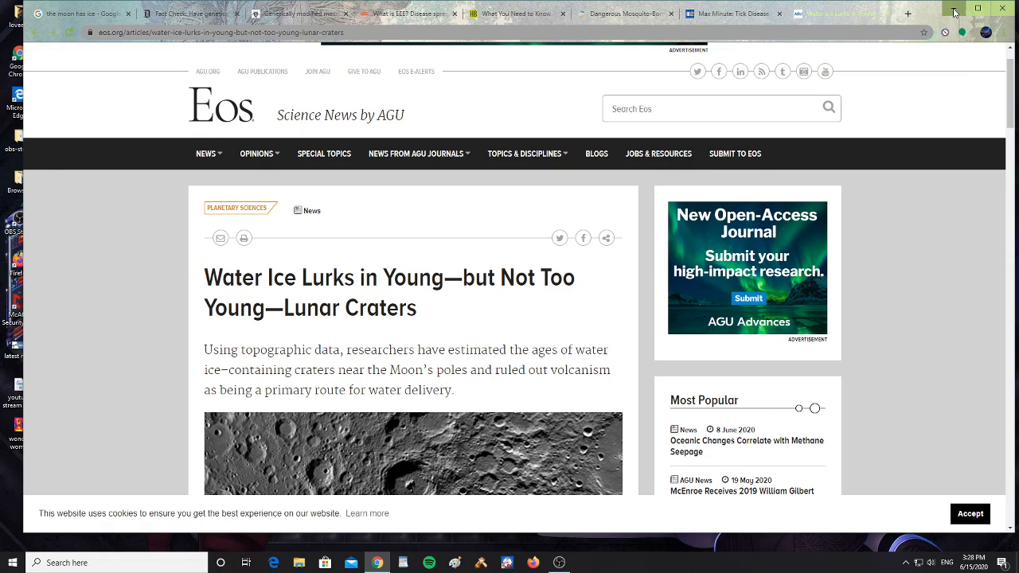
Minimize Chrome to show the desktop and bring the OBS Studio window back up.
click(1003, 8)
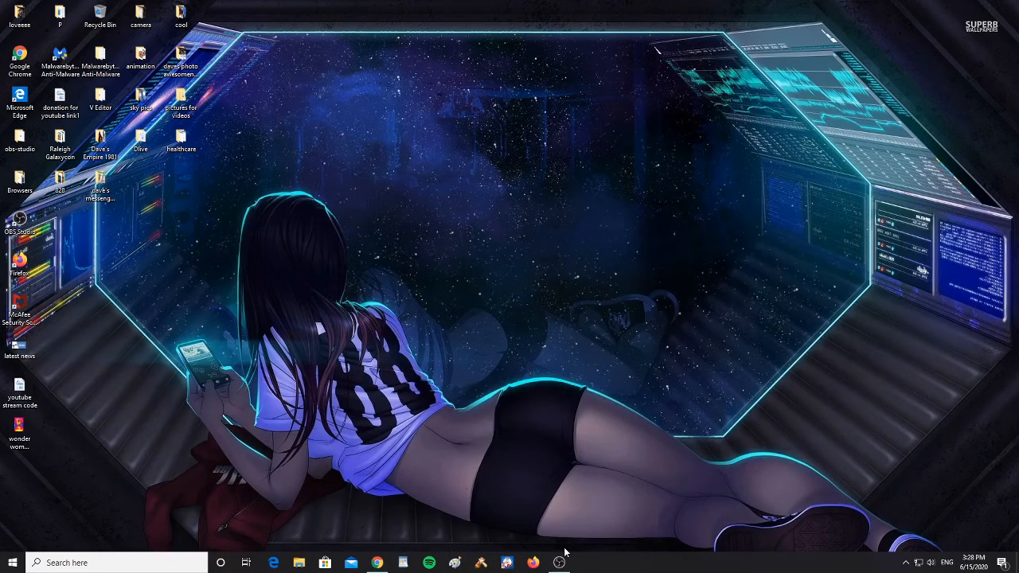
click(559, 564)
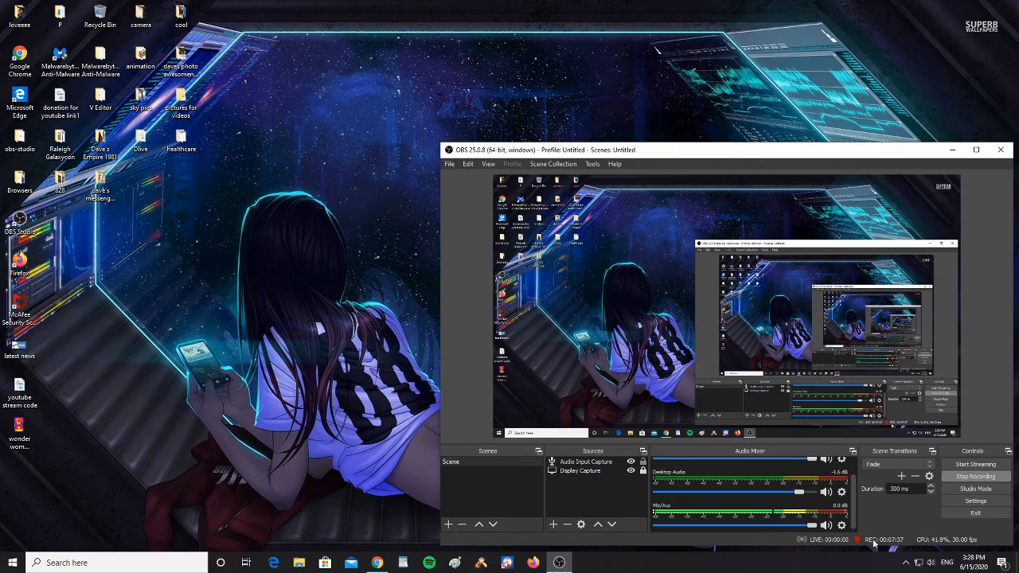